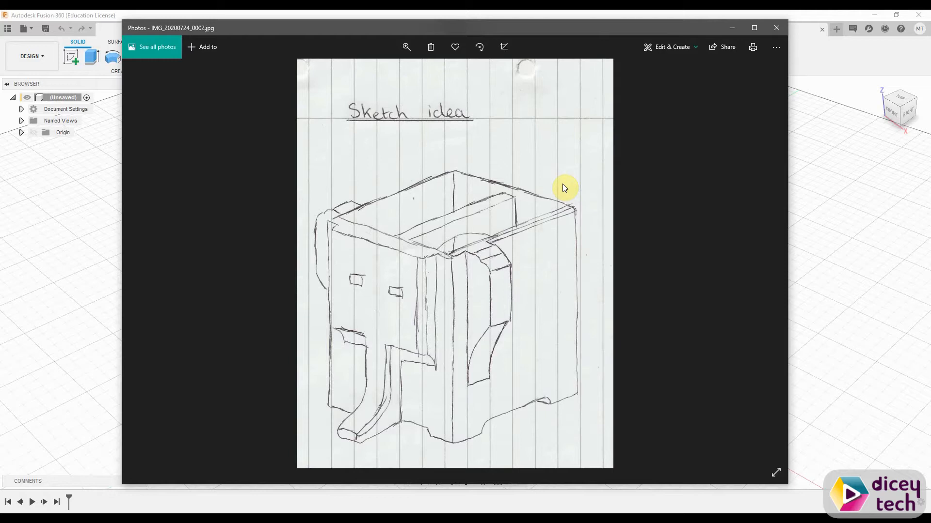
{"action": "mouse_move", "coordinate": [392, 345]}
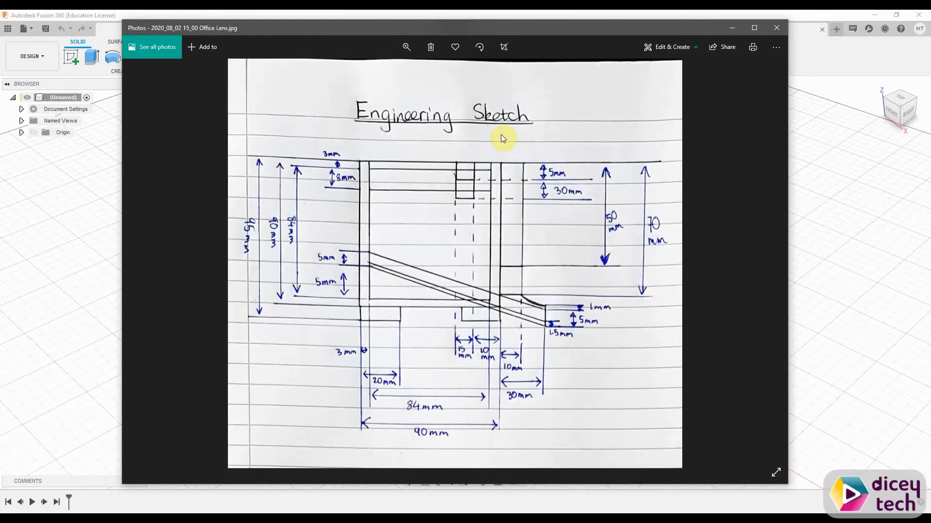
{"action": "mouse_move", "coordinate": [374, 368]}
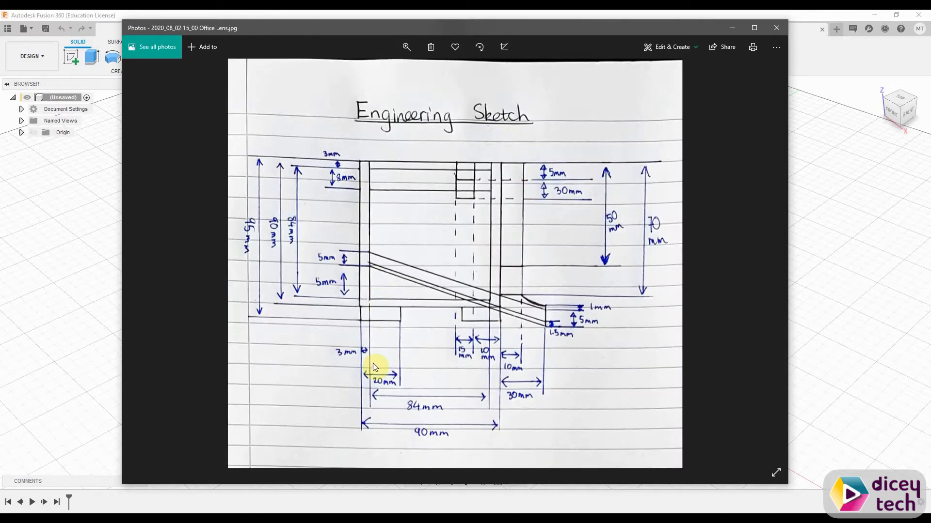
{"action": "mouse_move", "coordinate": [311, 360]}
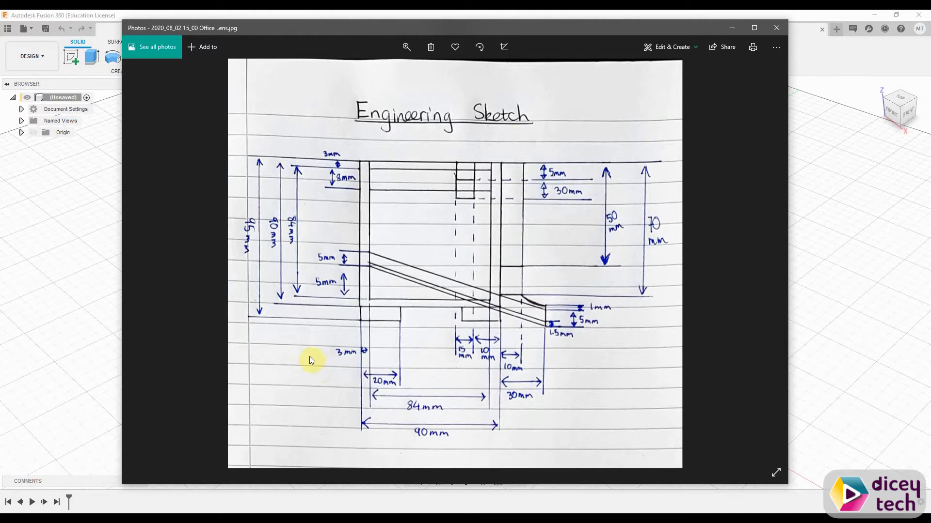
Step: Close the Photos viewer after reviewing the reference sketches
{"action": "left_click", "coordinate": [775, 27]}
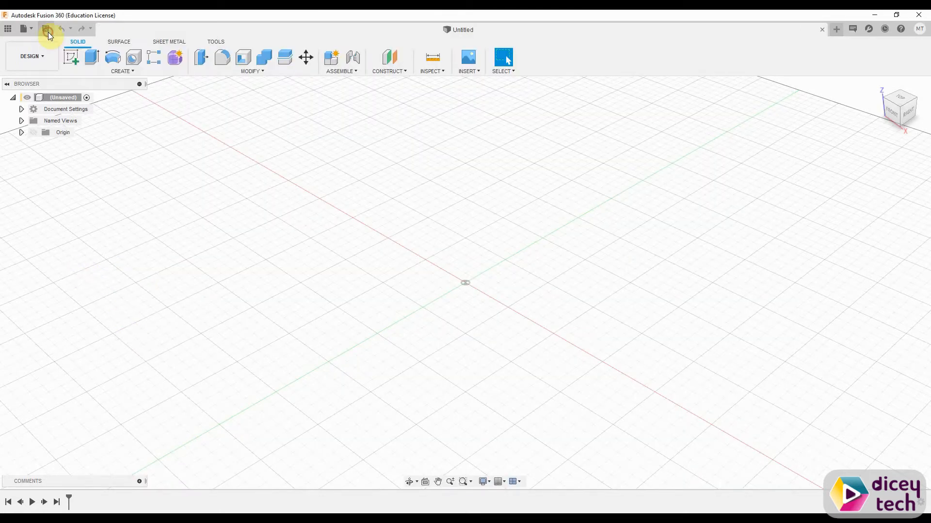
Step: Save the new design under the name Cutlery Drainer
{"action": "left_click", "coordinate": [43, 30]}
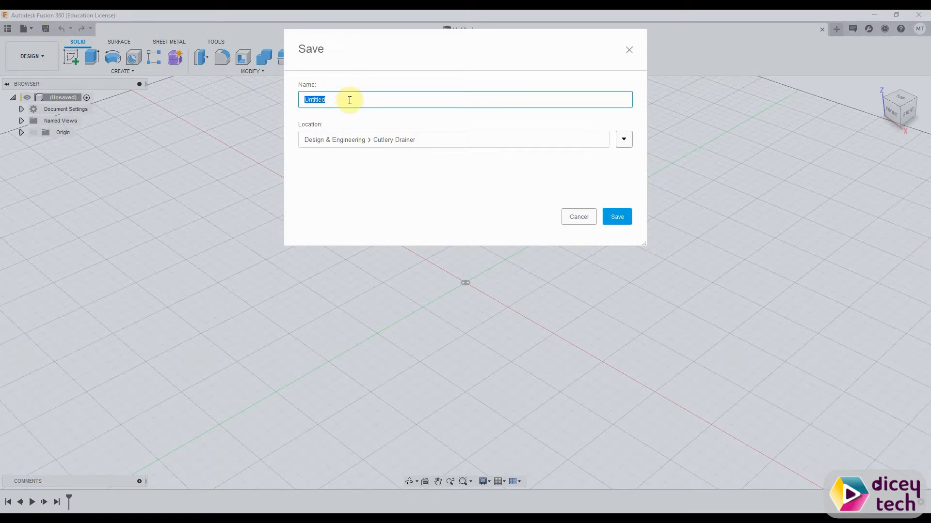
{"action": "type", "text": "Cutler"}
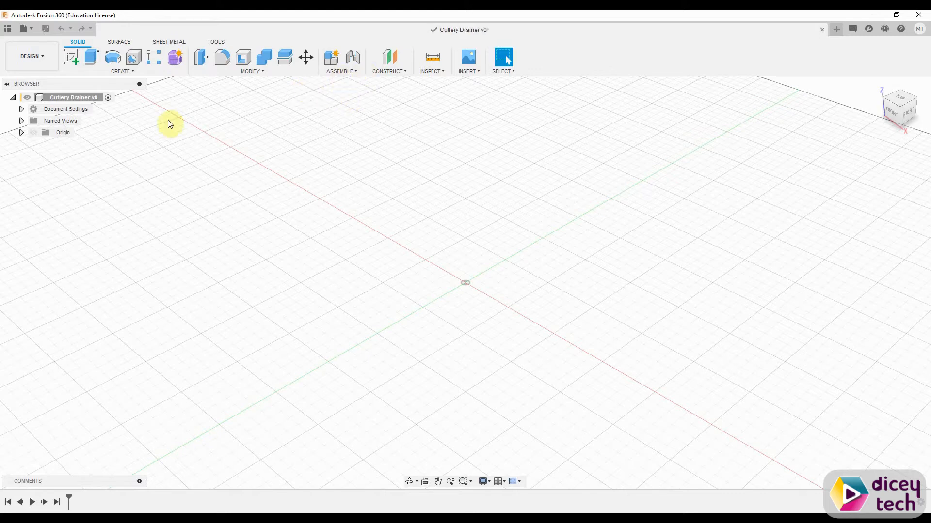
Step: Add a new component named Elephant under the design root
{"action": "right_click", "coordinate": [70, 97]}
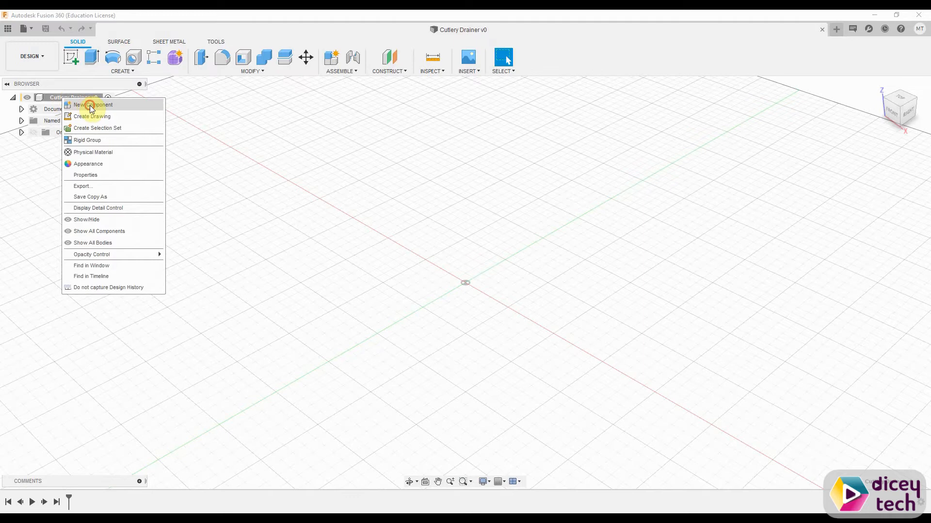
{"action": "left_click", "coordinate": [92, 104]}
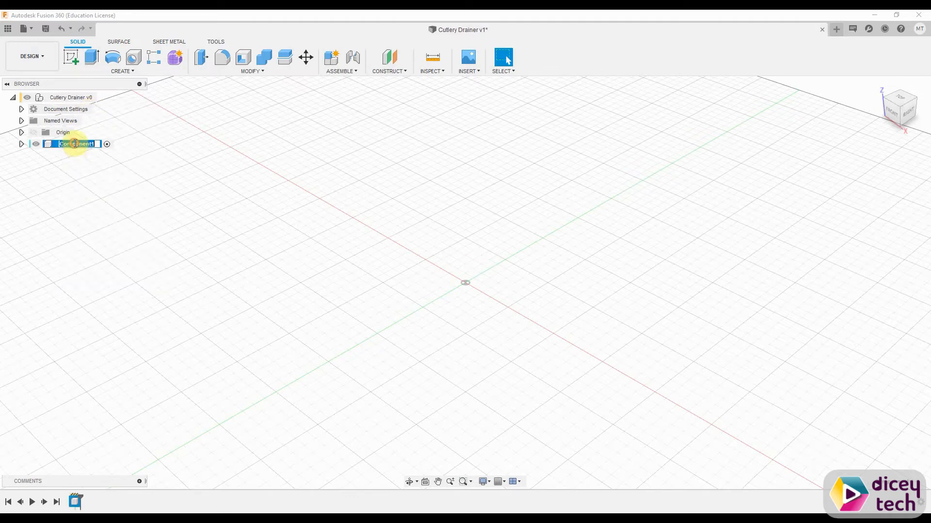
{"action": "type", "text": "Elephant:1"}
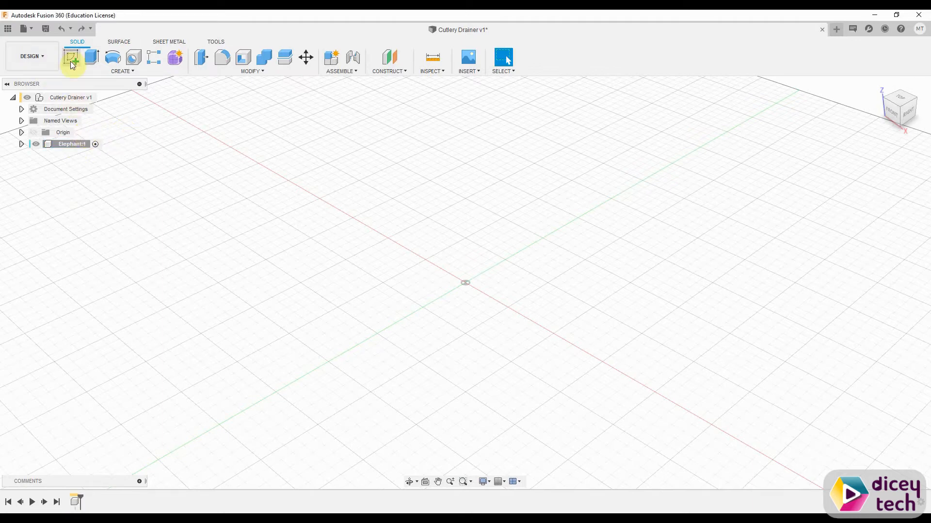
Step: Start a sketch on the front plane with a 20 x 5 mm leg rectangle at the origin
{"action": "left_click", "coordinate": [70, 58]}
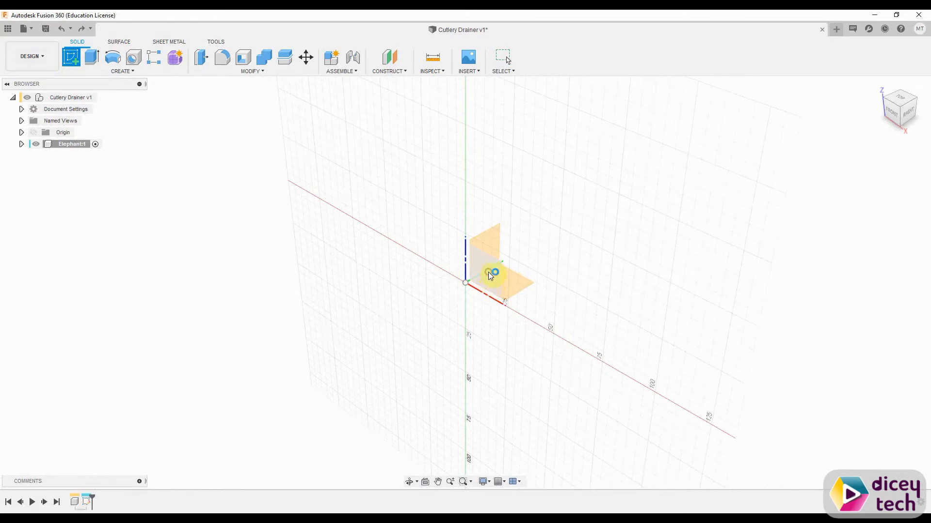
{"action": "left_click", "coordinate": [493, 271]}
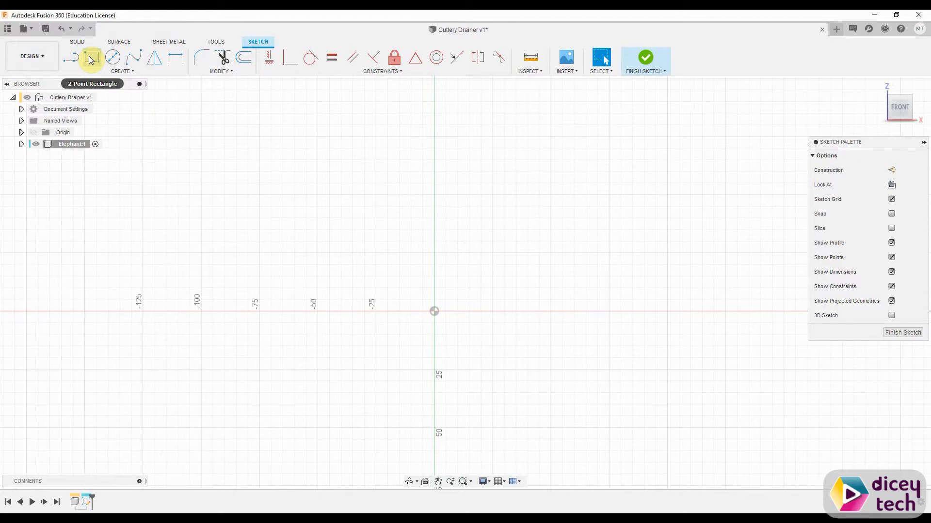
{"action": "left_click", "coordinate": [91, 58]}
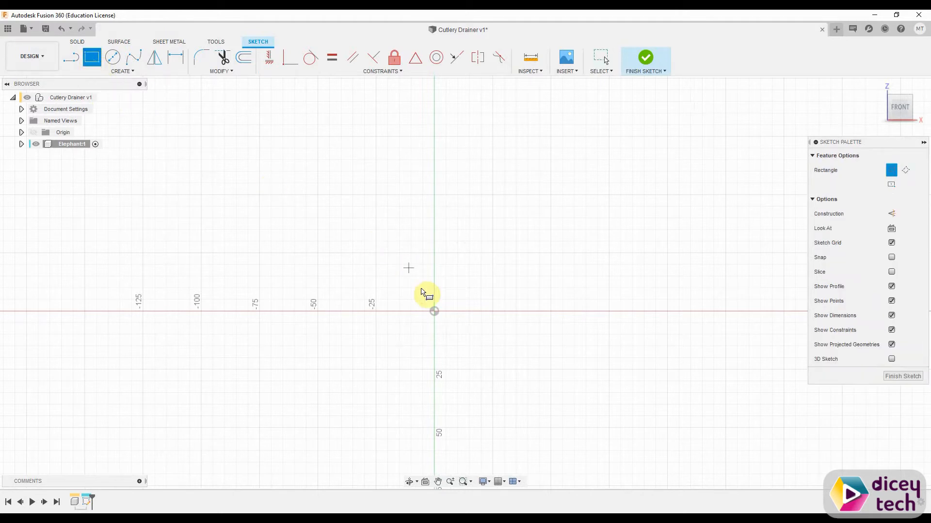
{"action": "mouse_move", "coordinate": [447, 311]}
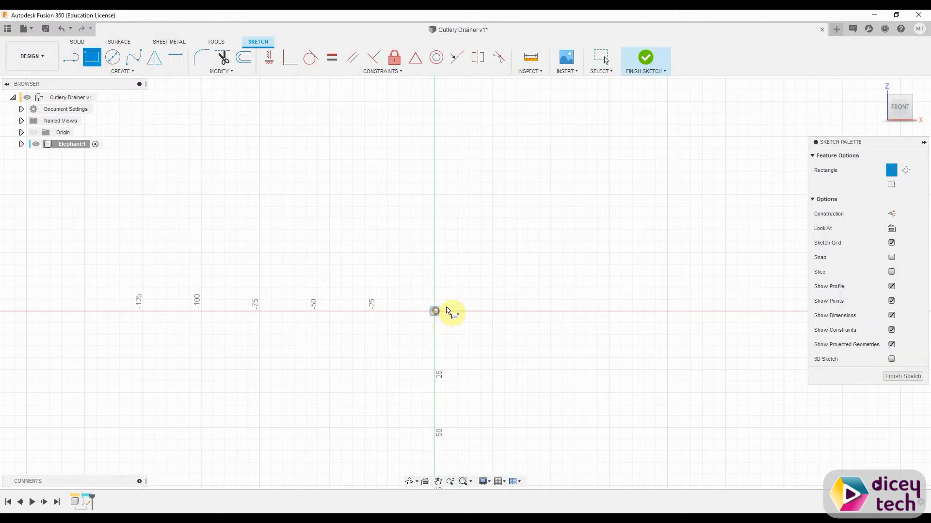
{"action": "left_click_drag", "start_coordinate": [435, 311], "coordinate": [507, 290]}
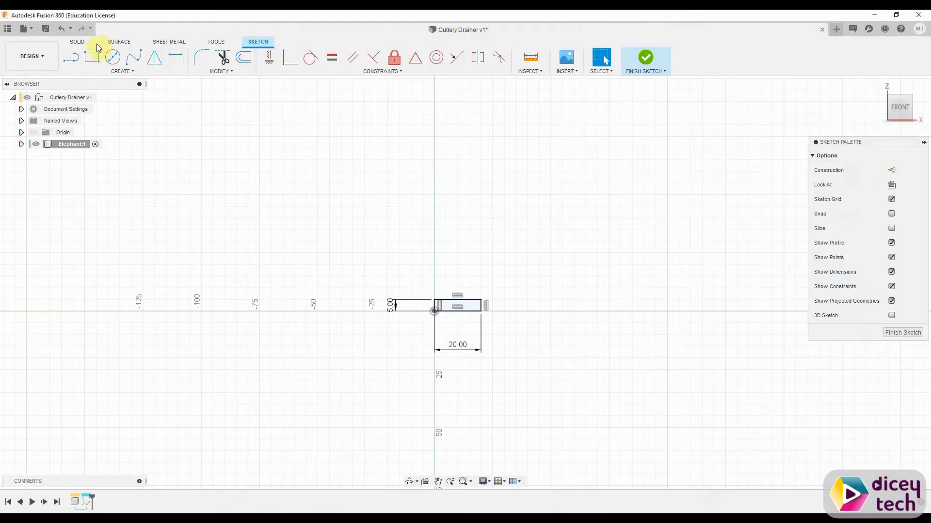
Step: Draw the 90 x 90 mm body above the leg and a second 20 x 5 mm leg at the right
{"action": "left_click", "coordinate": [91, 57]}
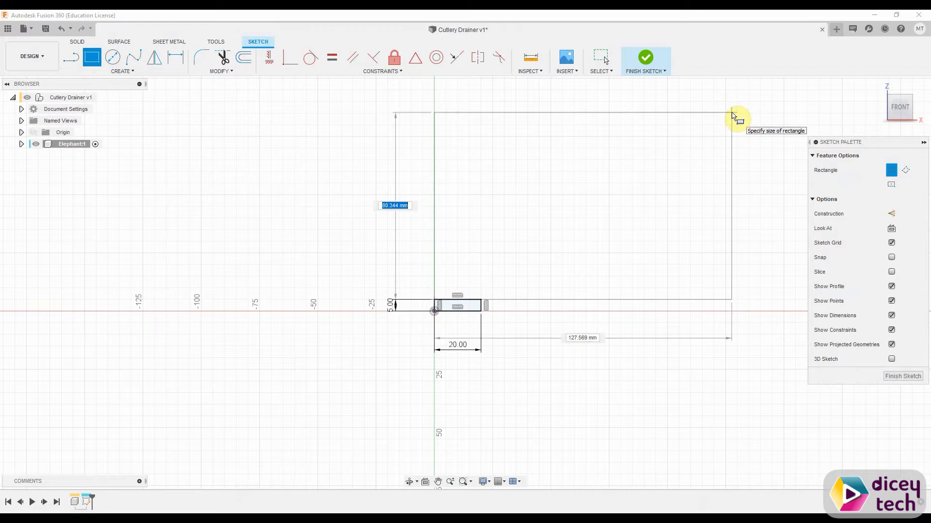
{"action": "key", "text": "Tab"}
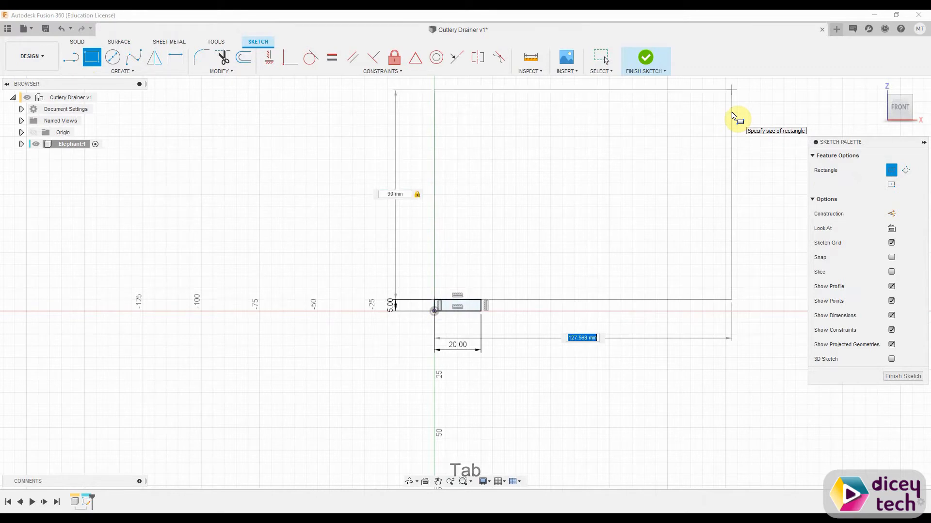
{"action": "type", "text": "90"}
{"action": "key", "text": "Enter"}
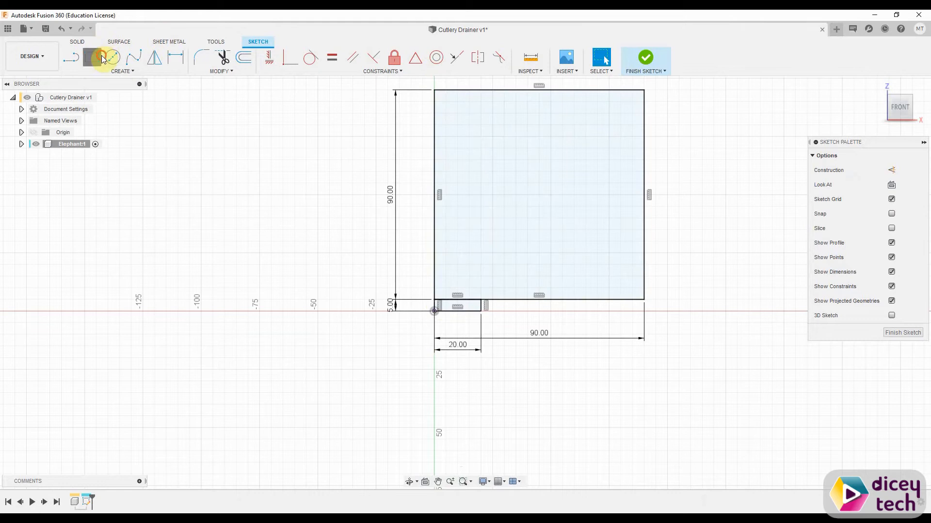
{"action": "left_click", "coordinate": [91, 57]}
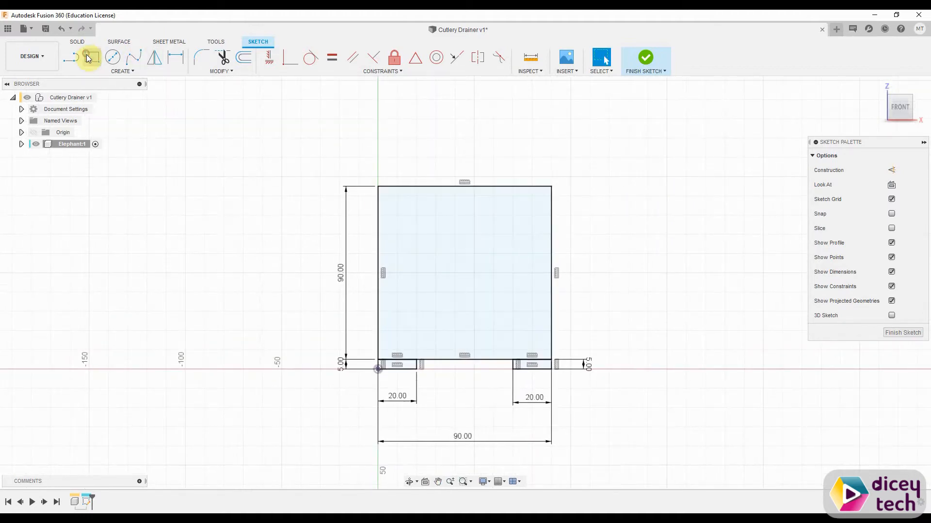
Step: Draw an 84 x 84 mm rectangle inside the body outline
{"action": "left_click", "coordinate": [91, 56]}
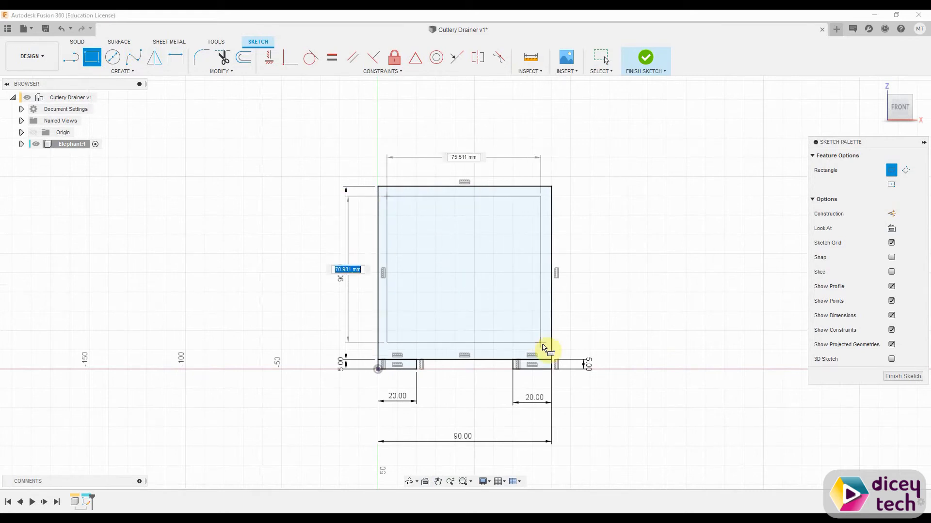
{"action": "type", "text": "84.00"}
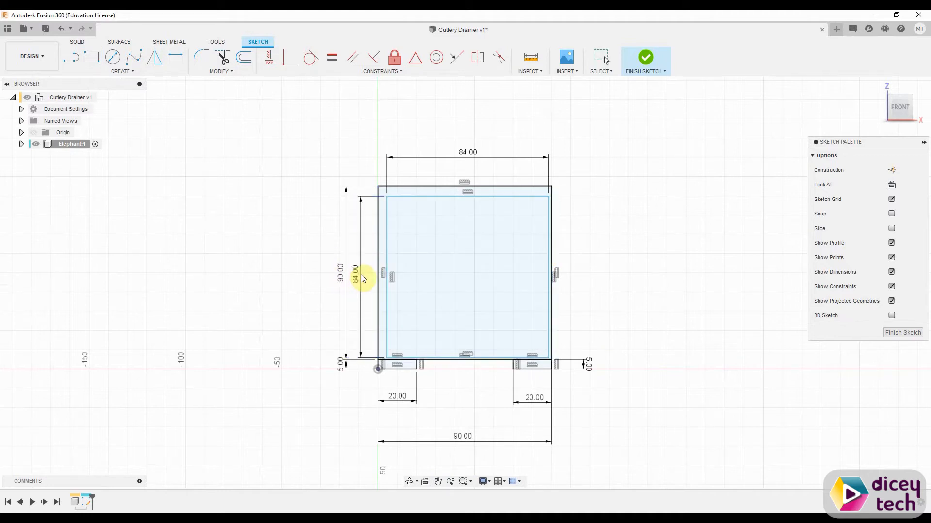
{"action": "mouse_move", "coordinate": [176, 58]}
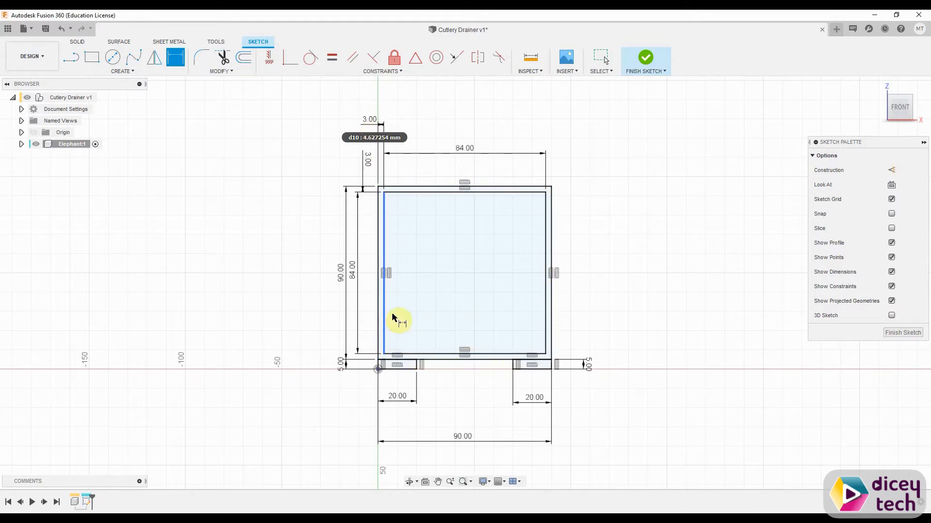
Step: Finish the 3 mm inset and draw a horizontal line 8 mm below the inner rectangle's top
{"action": "key", "text": "Escape"}
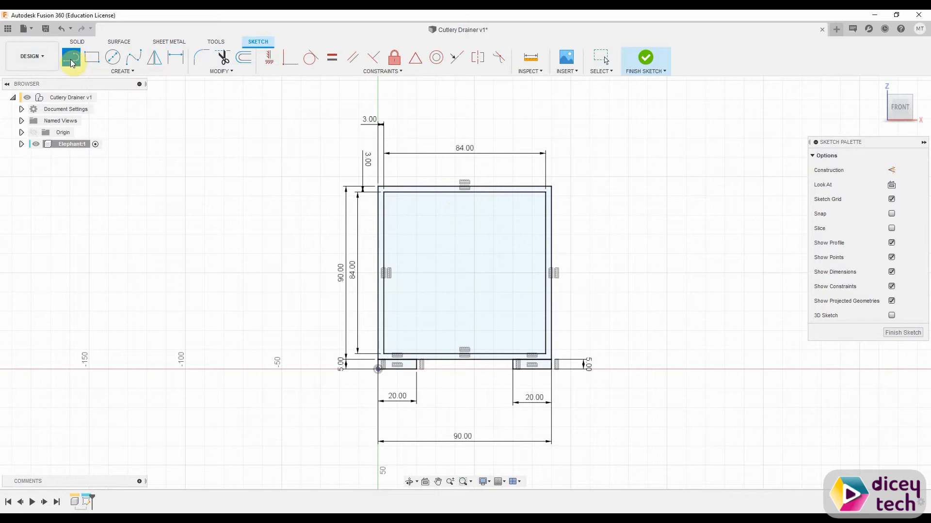
{"action": "left_click", "coordinate": [72, 57]}
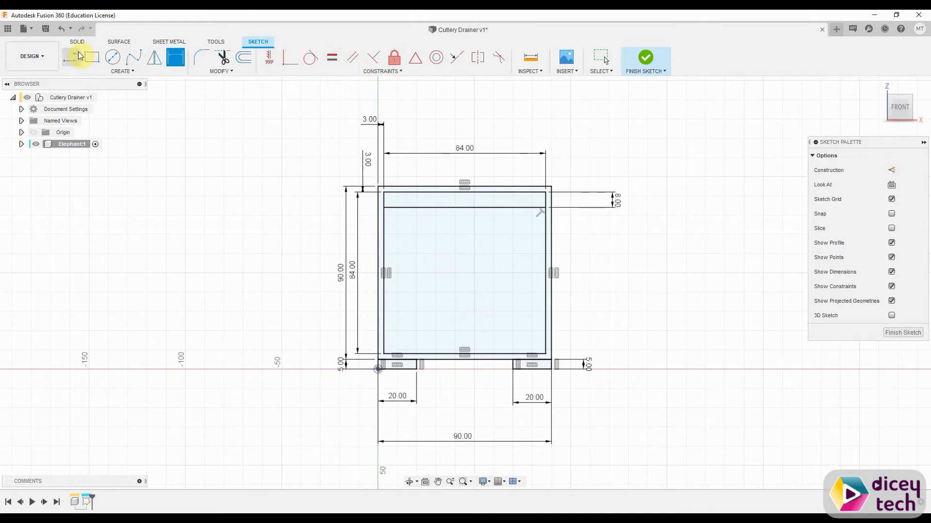
Step: Draw a 15 x 5 mm slot rectangle at the top of the body
{"action": "left_click", "coordinate": [91, 58]}
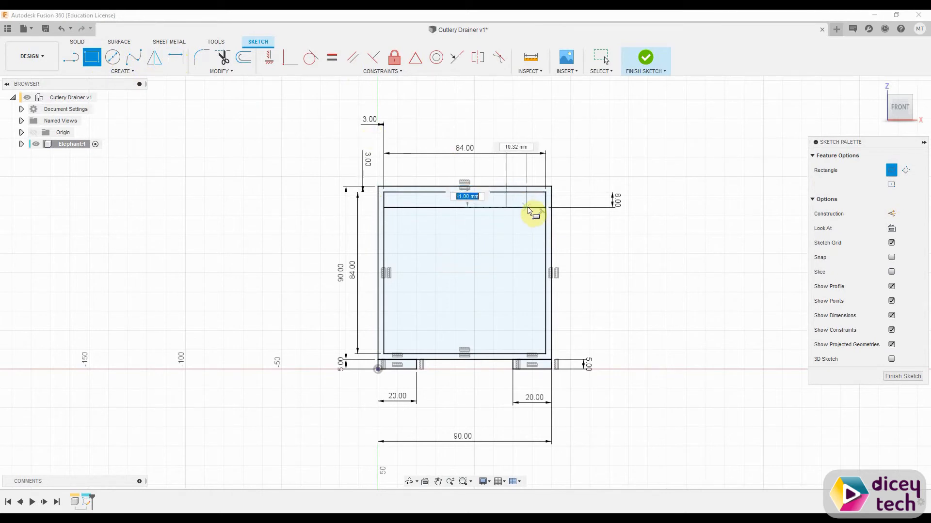
{"action": "type", "text": "5"}
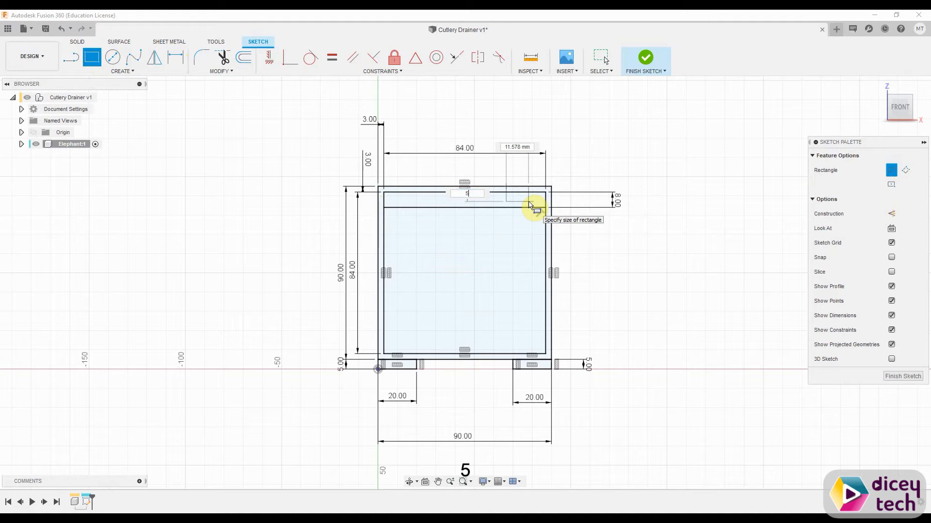
{"action": "key", "text": "Tab"}
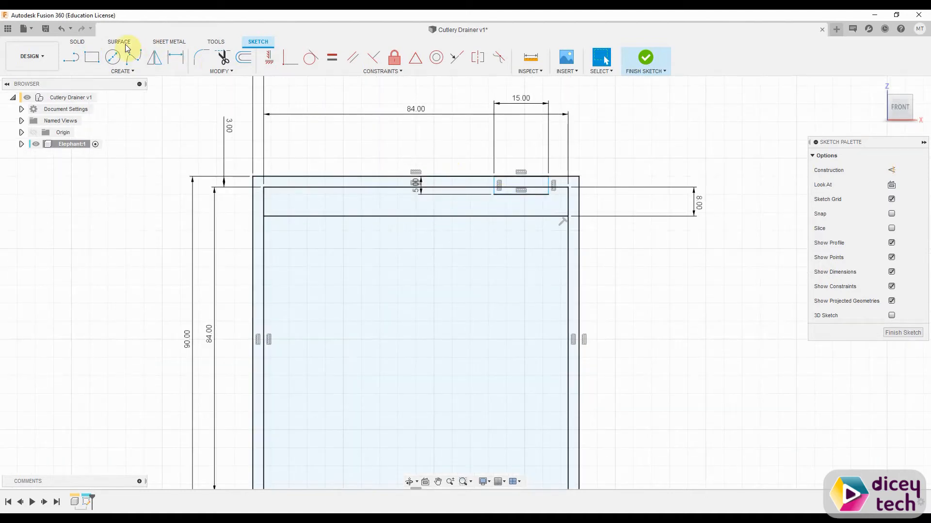
Step: Draw the 15 x 30 mm slot and dimension it 10 mm from the right edge
{"action": "left_click", "coordinate": [91, 58]}
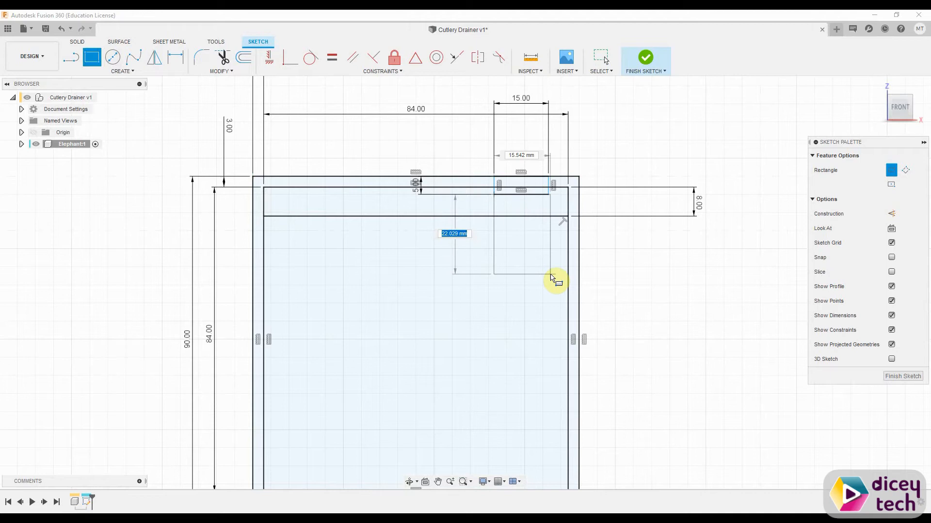
{"action": "key", "text": "Tab"}
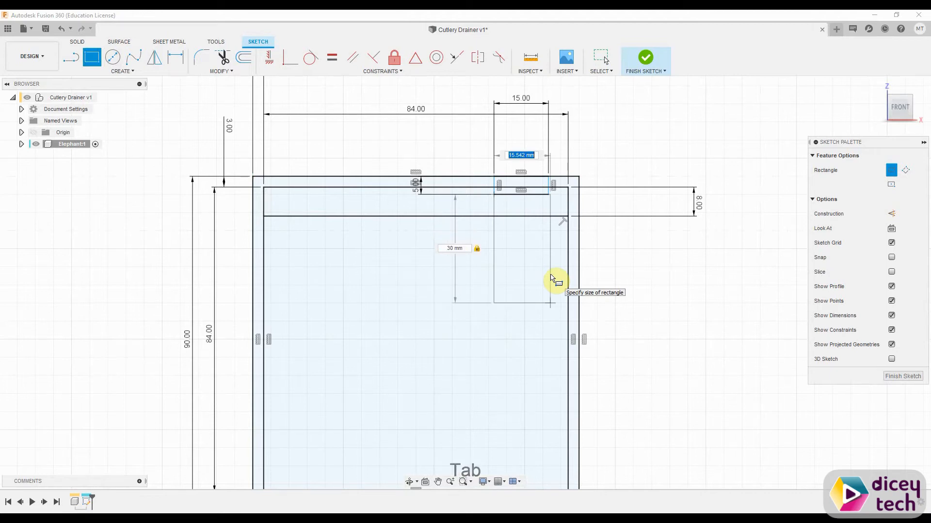
{"action": "type", "text": "15"}
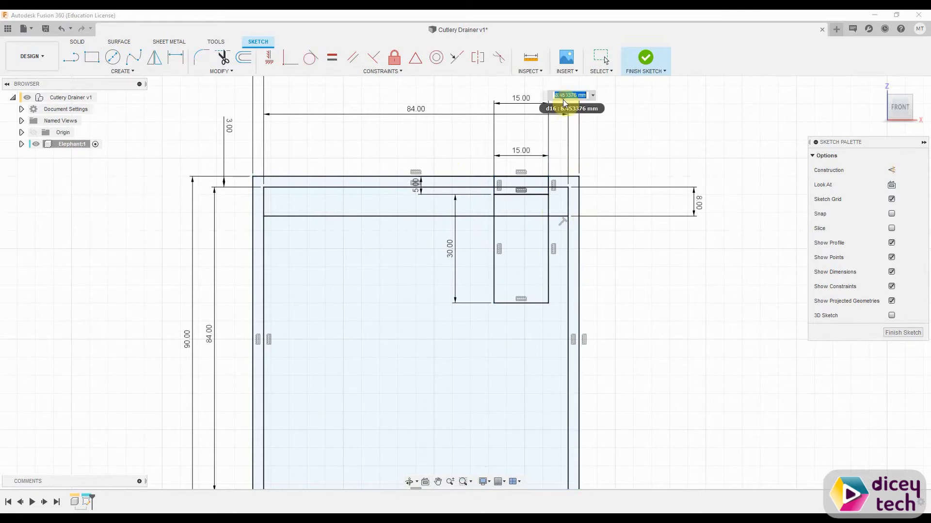
{"action": "type", "text": "10"}
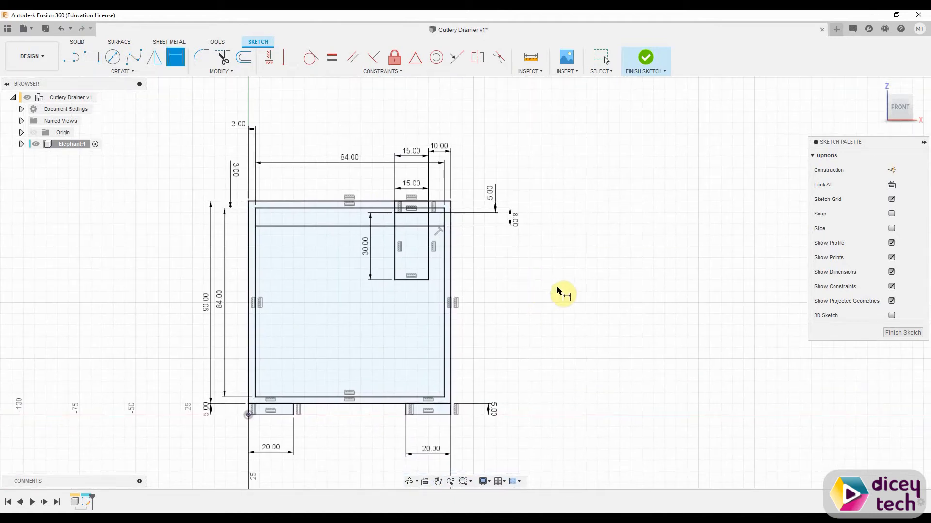
Step: Draw a 70 mm tall strip on the body's right side with a 20 mm block at its base
{"action": "left_click", "coordinate": [92, 58]}
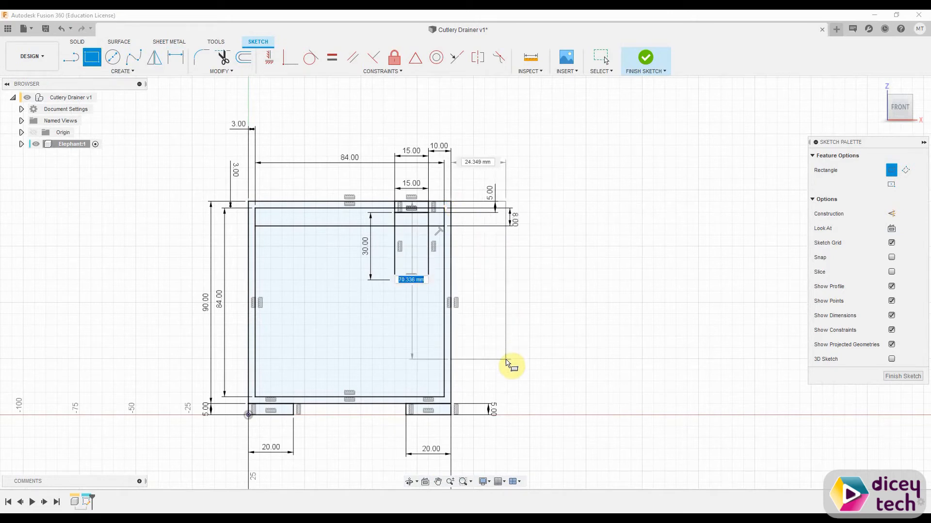
{"action": "type", "text": "70"}
{"action": "left_click", "coordinate": [482, 161]}
{"action": "type", "text": "10"}
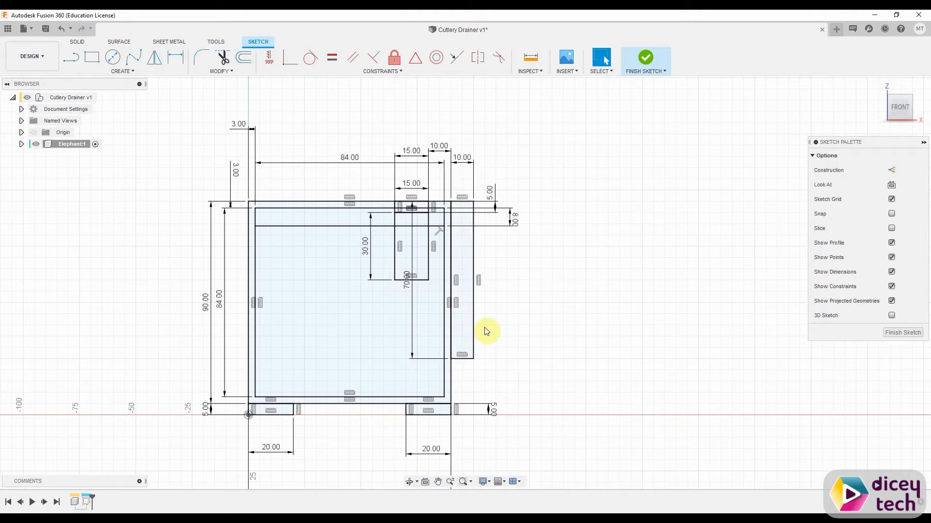
{"action": "left_click", "coordinate": [91, 57]}
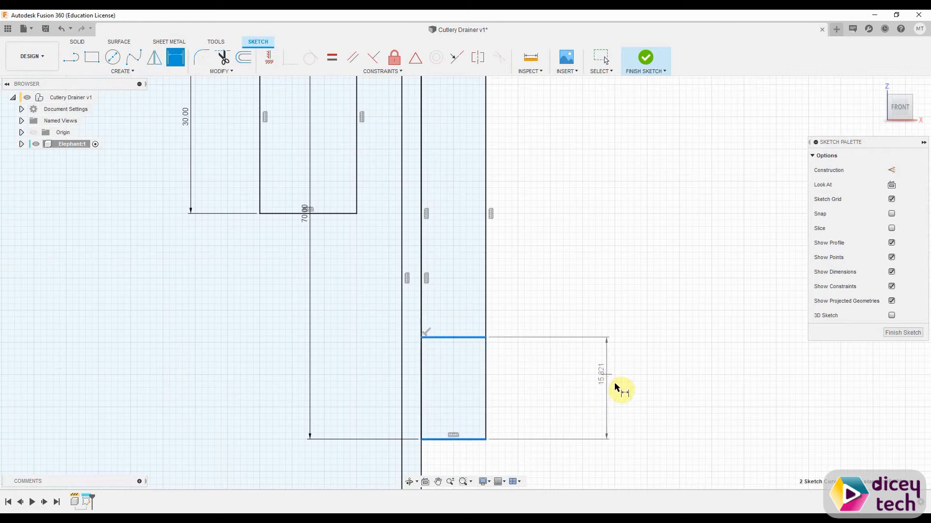
{"action": "type", "text": "20.00"}
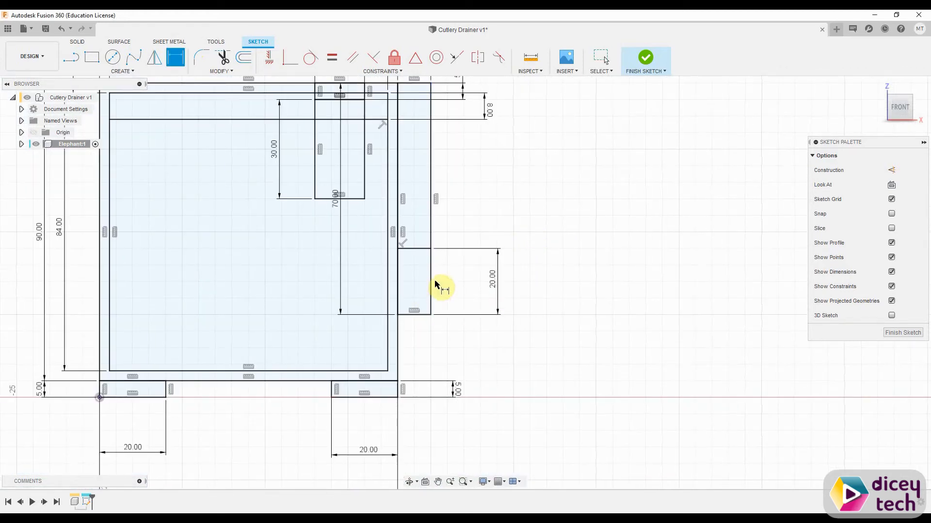
{"action": "mouse_move", "coordinate": [371, 351]}
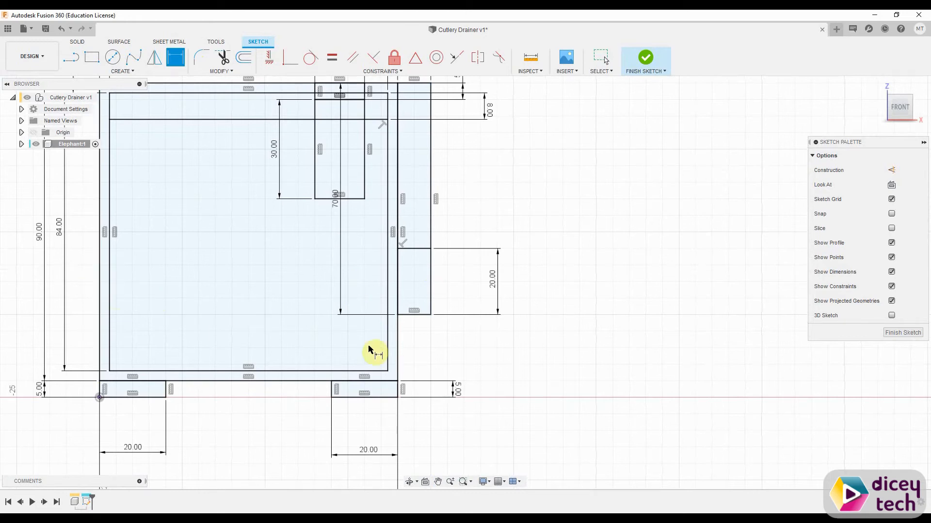
{"action": "mouse_move", "coordinate": [74, 58]}
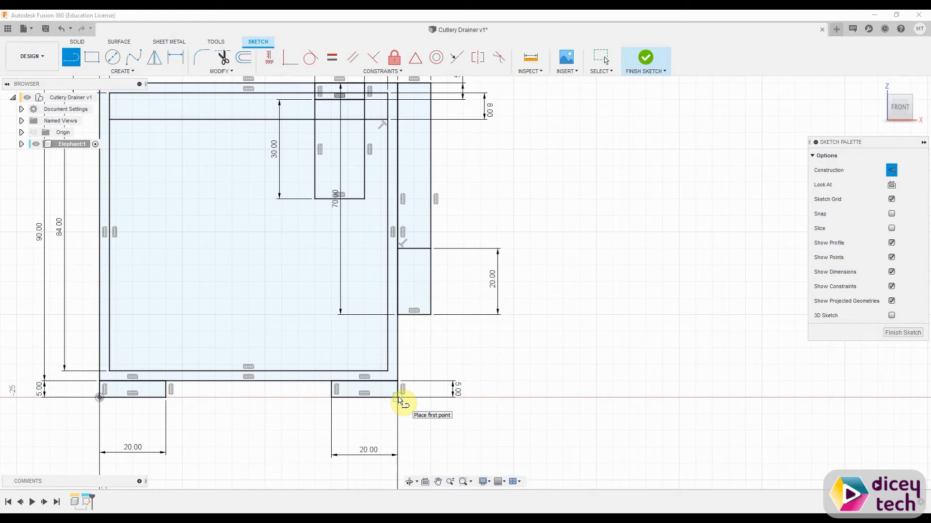
Step: Draw a 30 mm line rightward from the right leg's bottom corner
{"action": "left_click", "coordinate": [399, 400]}
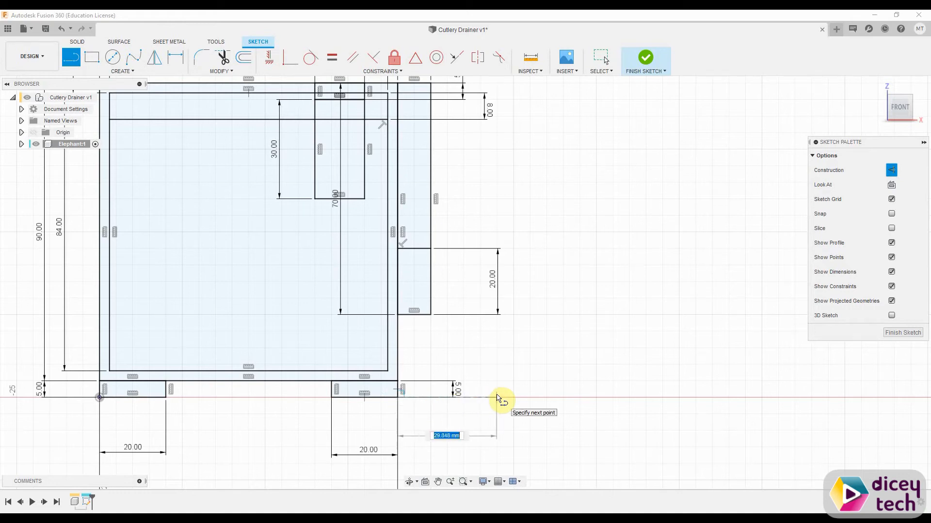
{"action": "type", "text": "30.00"}
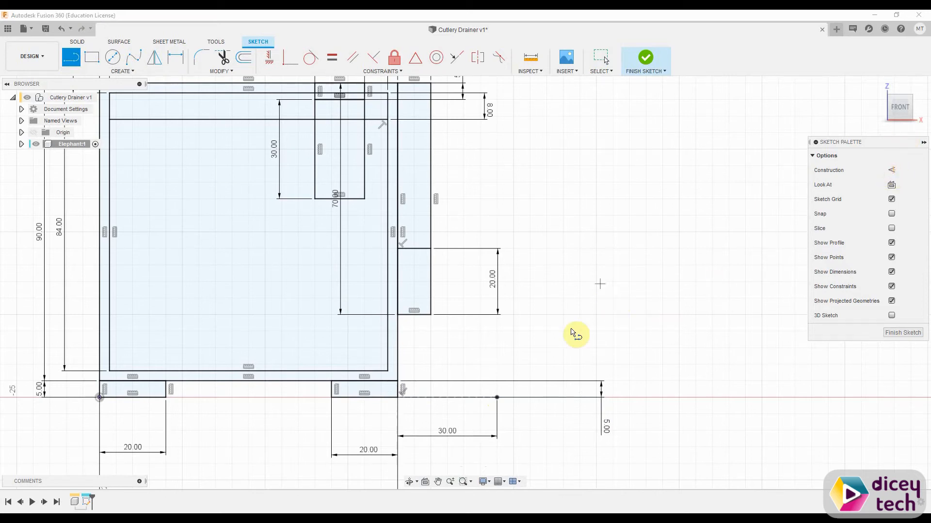
{"action": "mouse_move", "coordinate": [496, 409]}
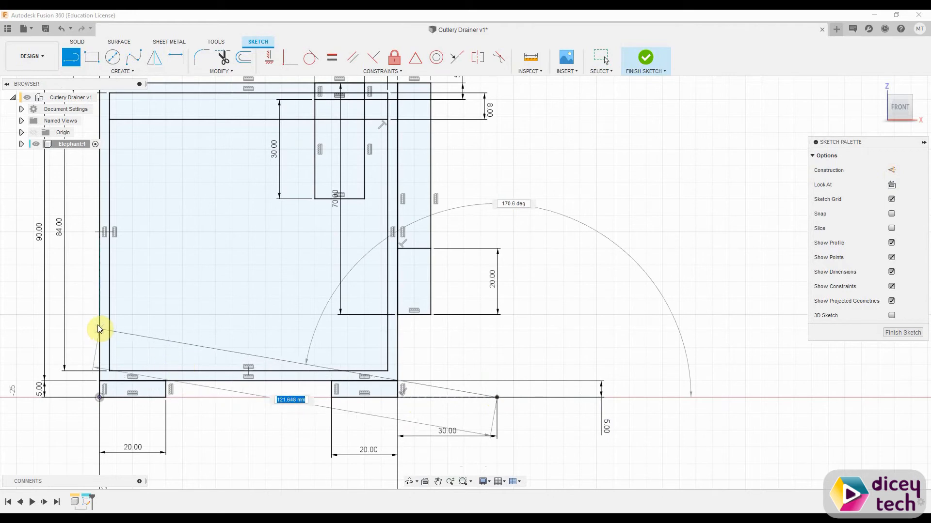
Step: Draw the two sloping lines from the 30 mm ledge's end to the body's left side
{"action": "left_click_drag", "start_coordinate": [100, 329], "coordinate": [103, 330]}
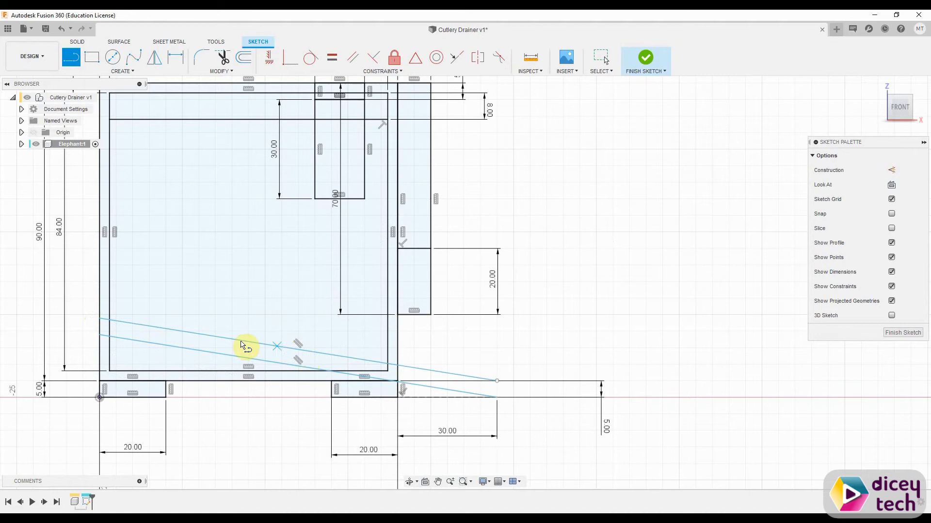
{"action": "mouse_move", "coordinate": [526, 405]}
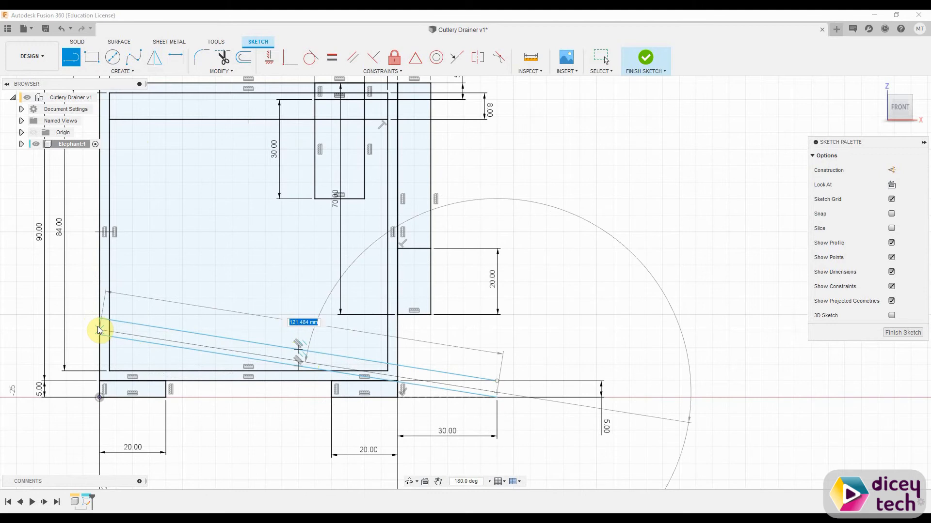
{"action": "left_click_drag", "start_coordinate": [100, 329], "coordinate": [413, 373]}
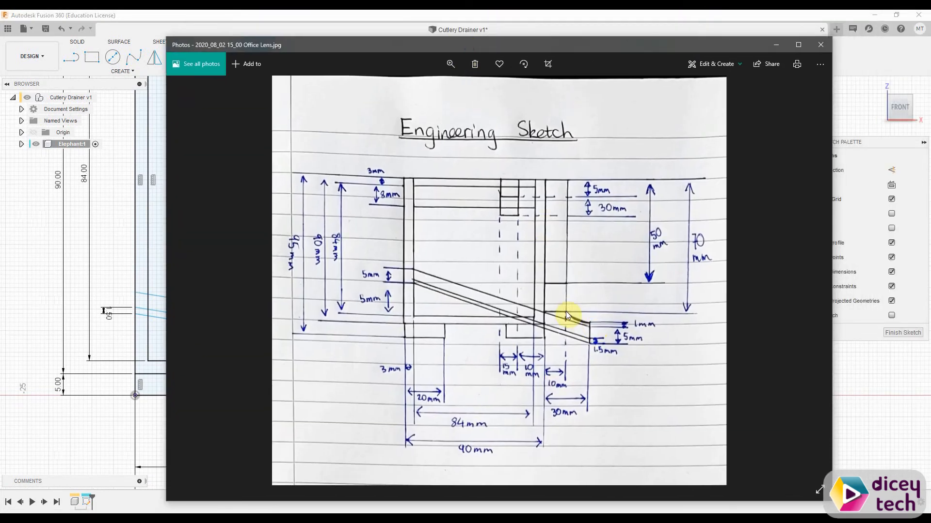
Step: Bring up the hand-drawn engineering sketch of the drainer for reference
{"action": "left_click", "coordinate": [820, 45]}
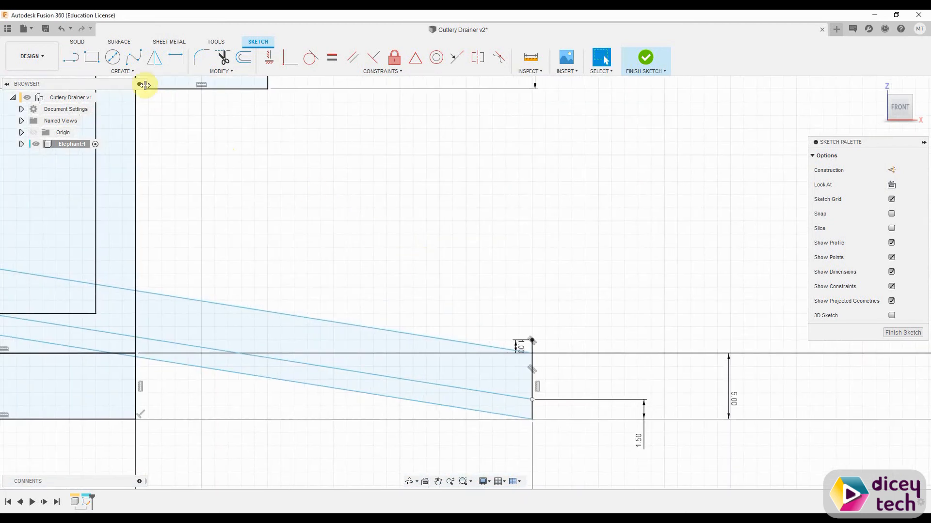
Step: Draw a Conic Curve sweeping from the right strip down to the tray tip
{"action": "left_click", "coordinate": [123, 71]}
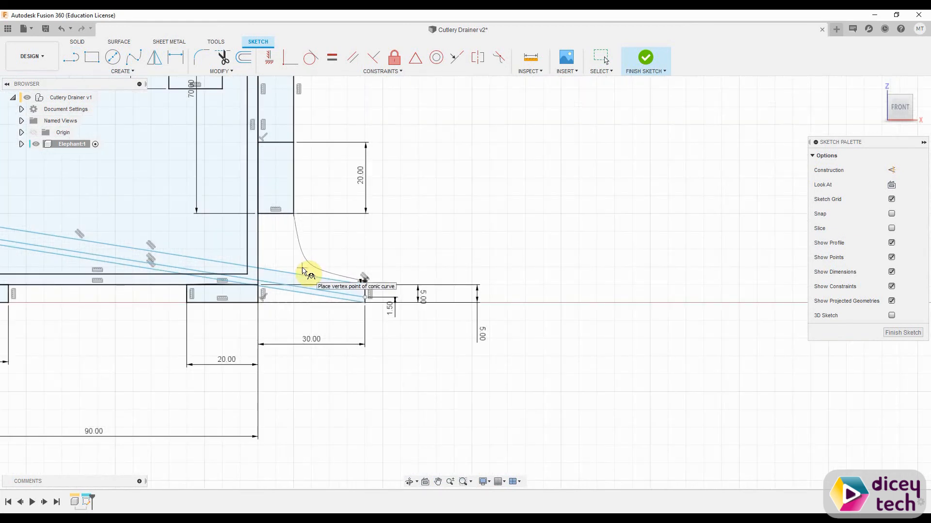
{"action": "left_click", "coordinate": [363, 289]}
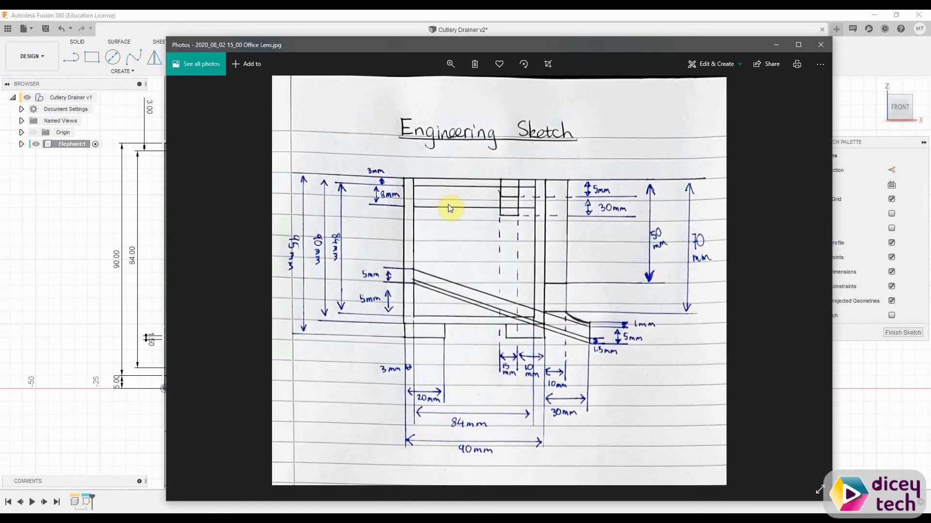
{"action": "mouse_move", "coordinate": [644, 328]}
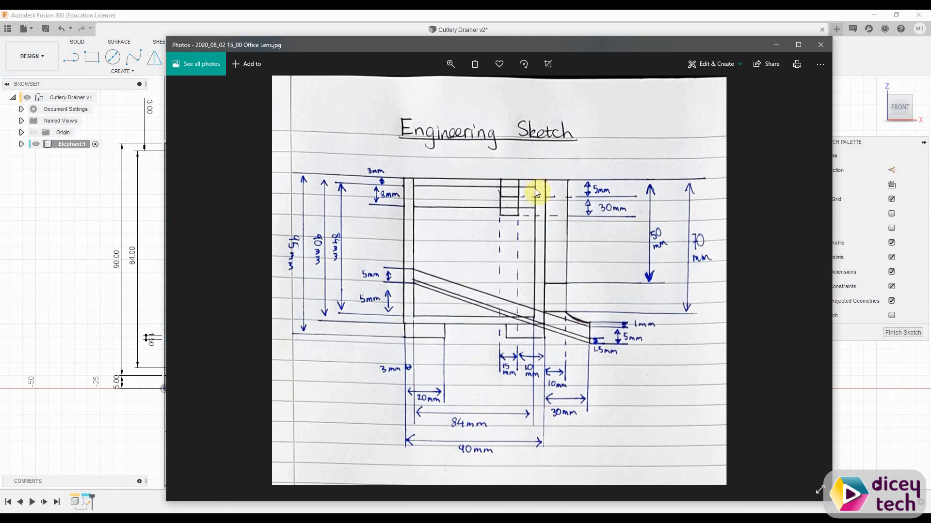
{"action": "mouse_move", "coordinate": [351, 194]}
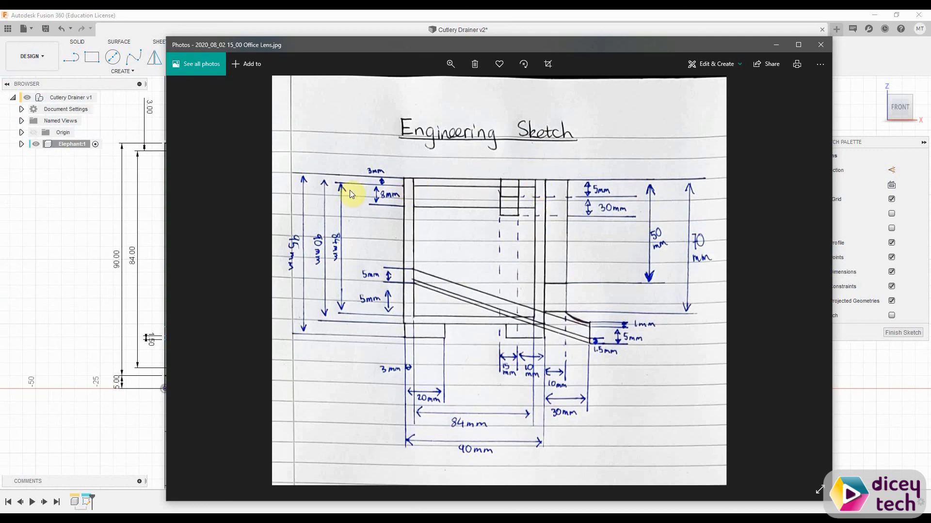
Step: Check the elephant sketch against the reference photo, then finish it to return to 3D modelling
{"action": "left_click", "coordinate": [820, 45]}
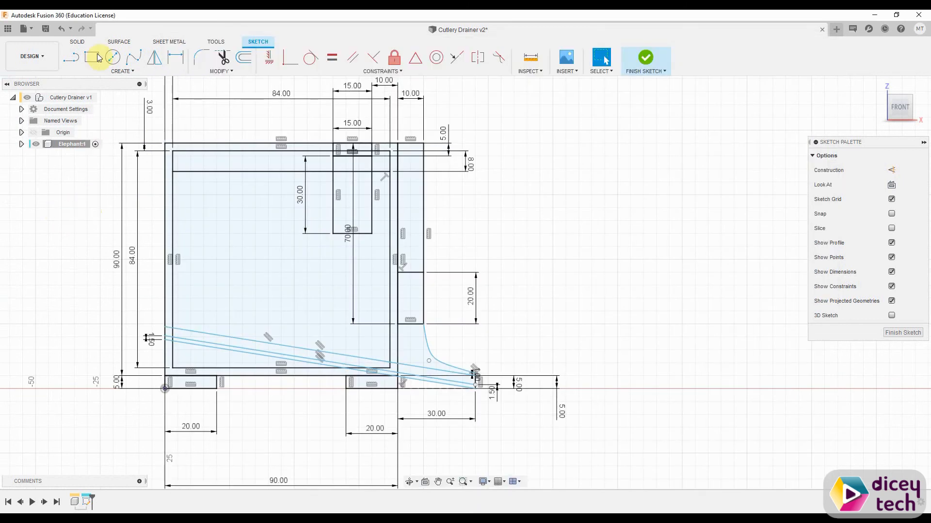
{"action": "left_click", "coordinate": [71, 58]}
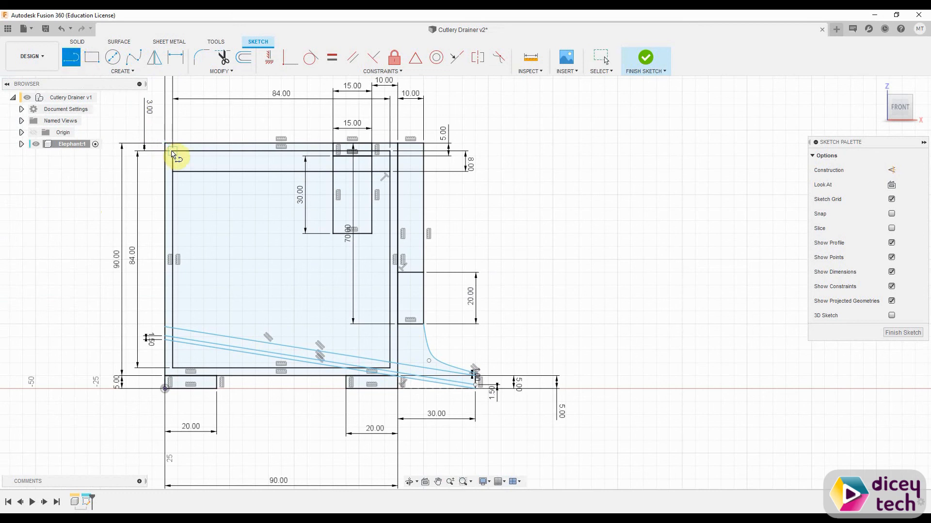
{"action": "mouse_move", "coordinate": [437, 163]}
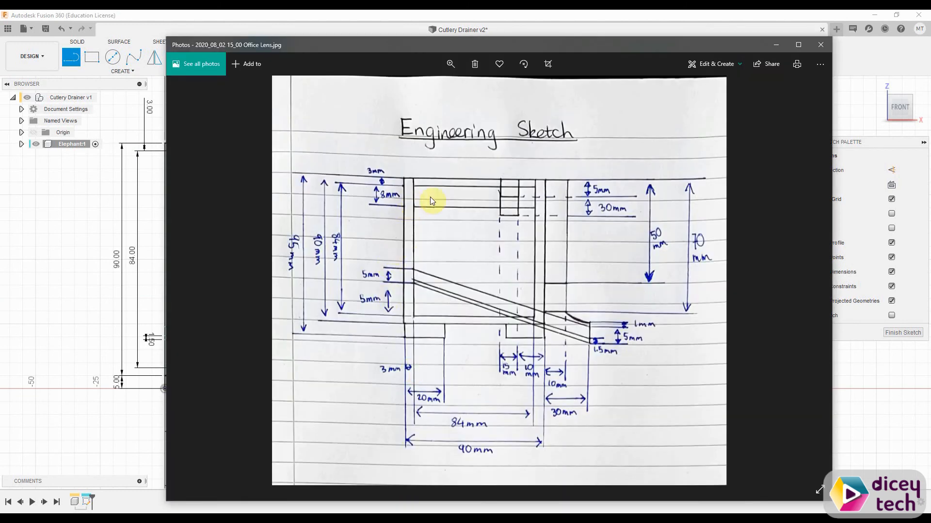
{"action": "mouse_move", "coordinate": [73, 307]}
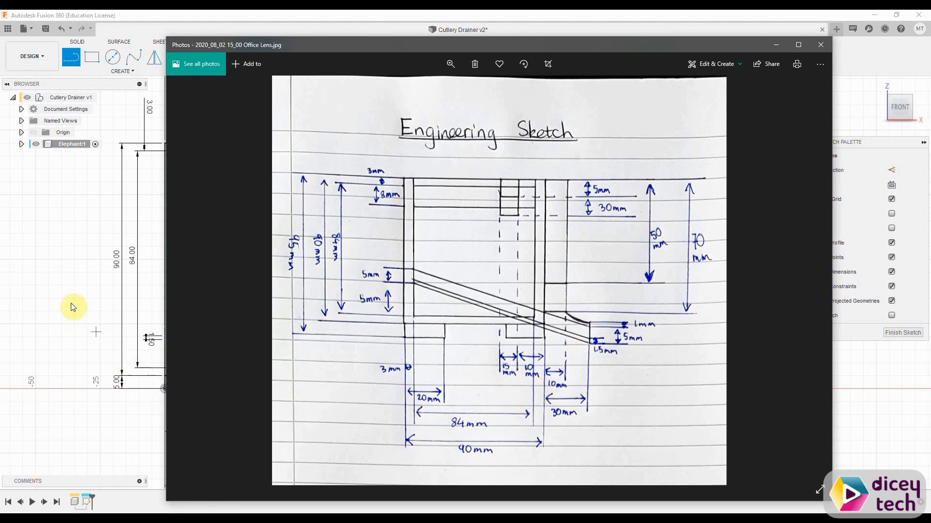
{"action": "left_click", "coordinate": [820, 44]}
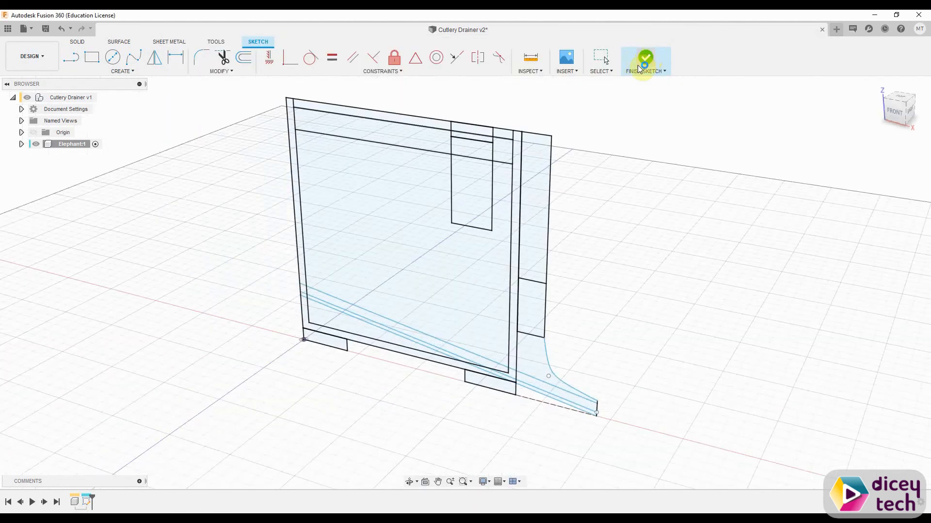
{"action": "left_click", "coordinate": [645, 57]}
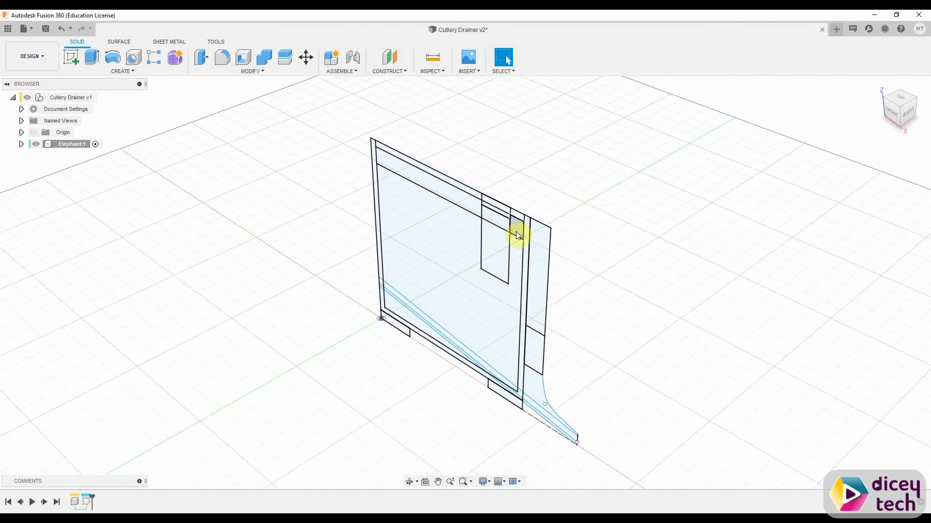